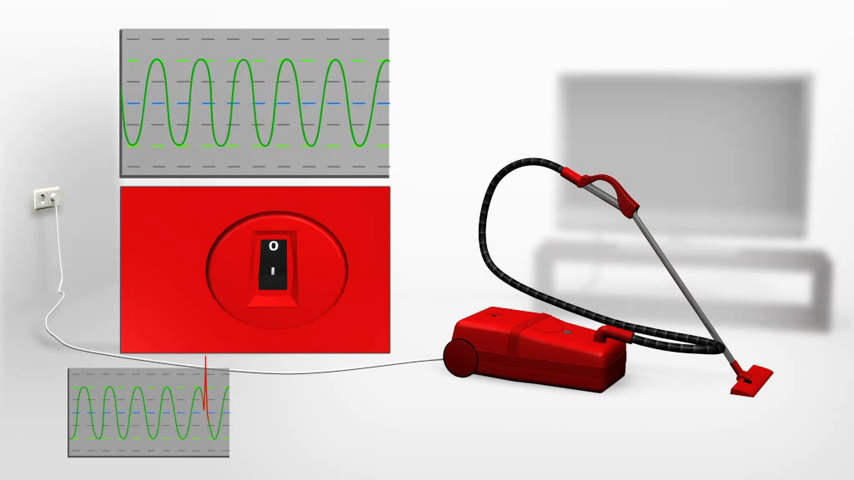
left_click(275, 270)
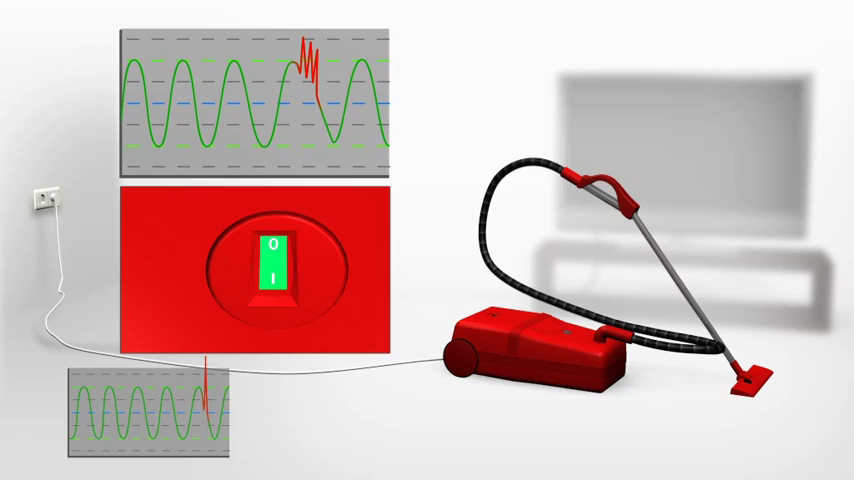